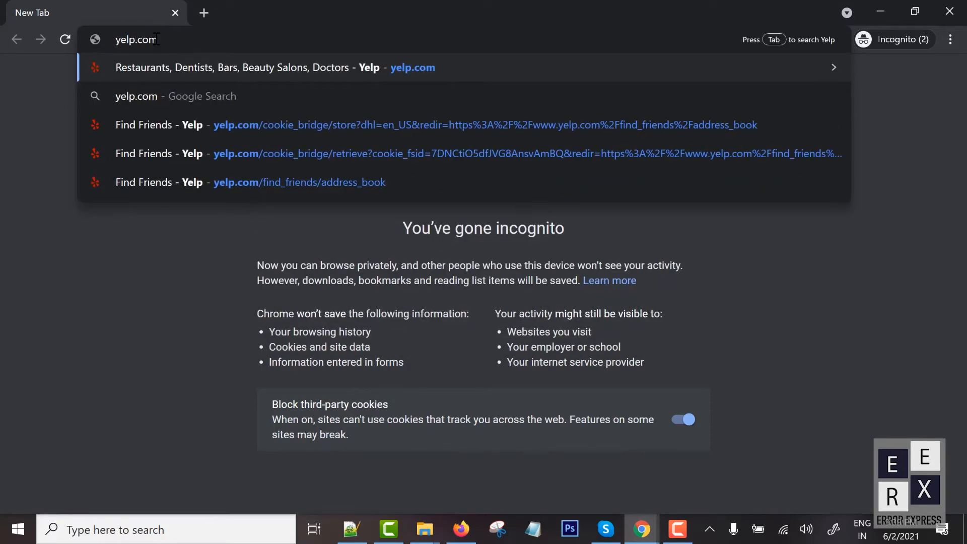
# Load yelp.com in the incognito Chrome window
pyautogui.press('Enter')
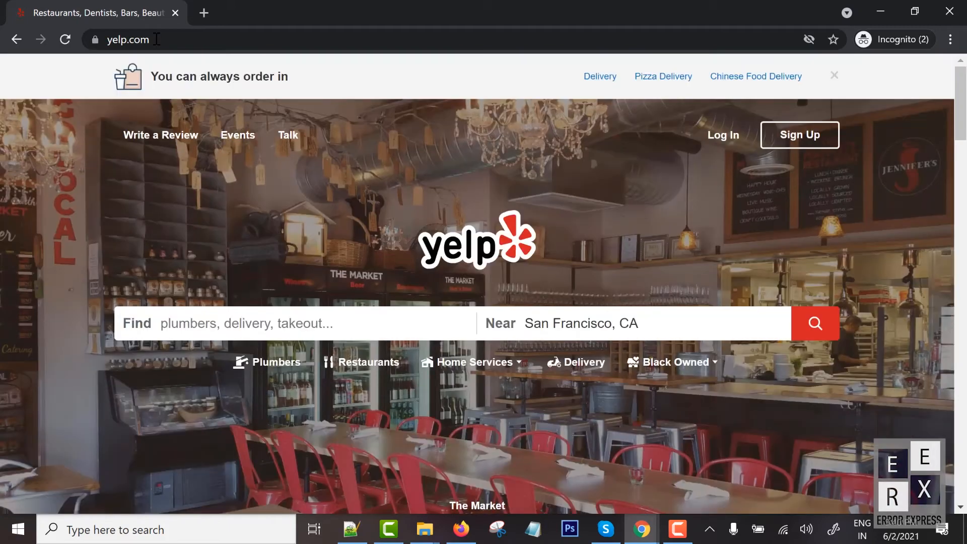
pyautogui.moveTo(225, 123)
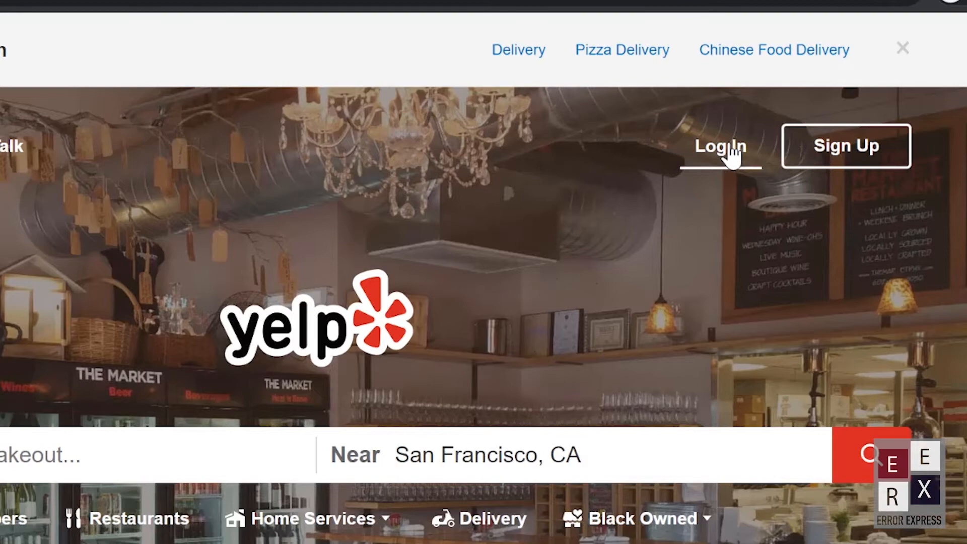
# Log in to the Yelp account with email, password and reCAPTCHA
pyautogui.click(722, 147)
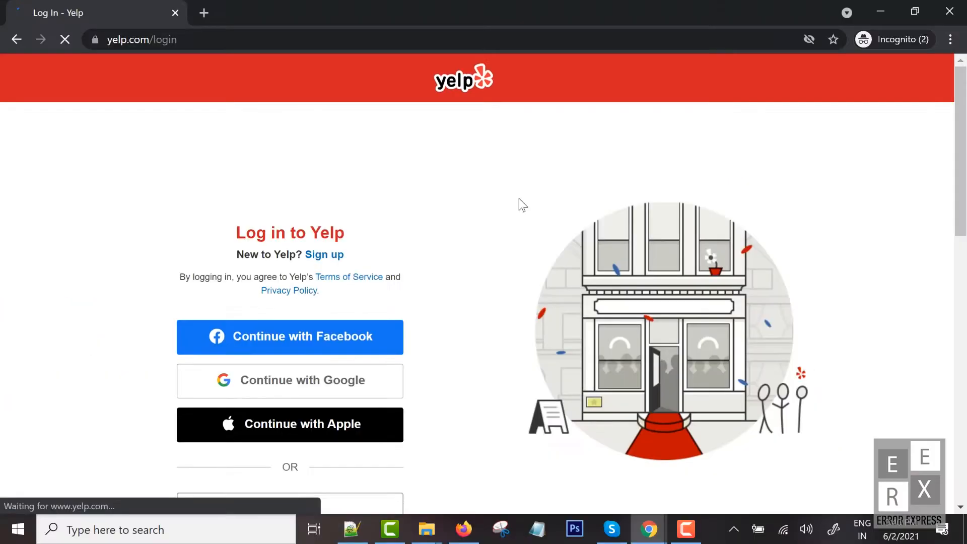
pyautogui.scroll(-3)
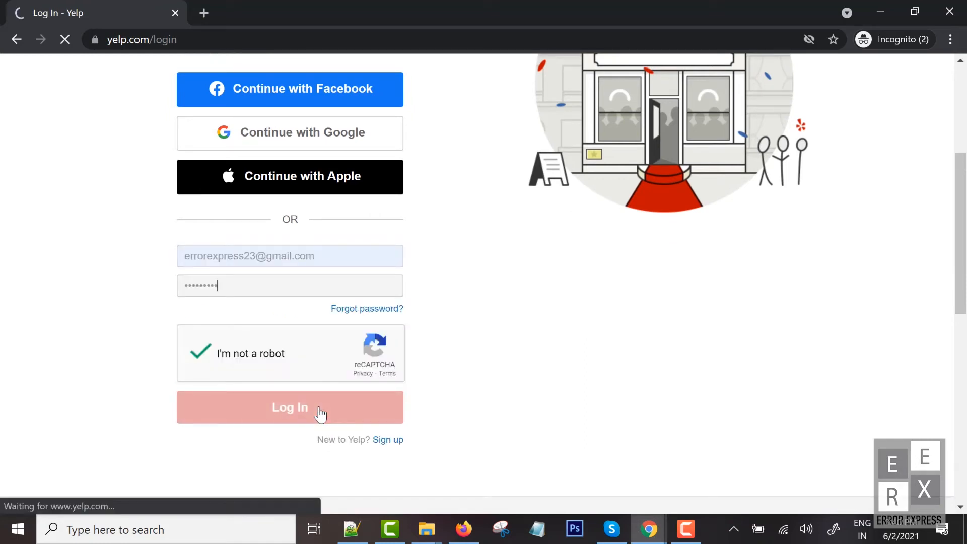
pyautogui.click(290, 407)
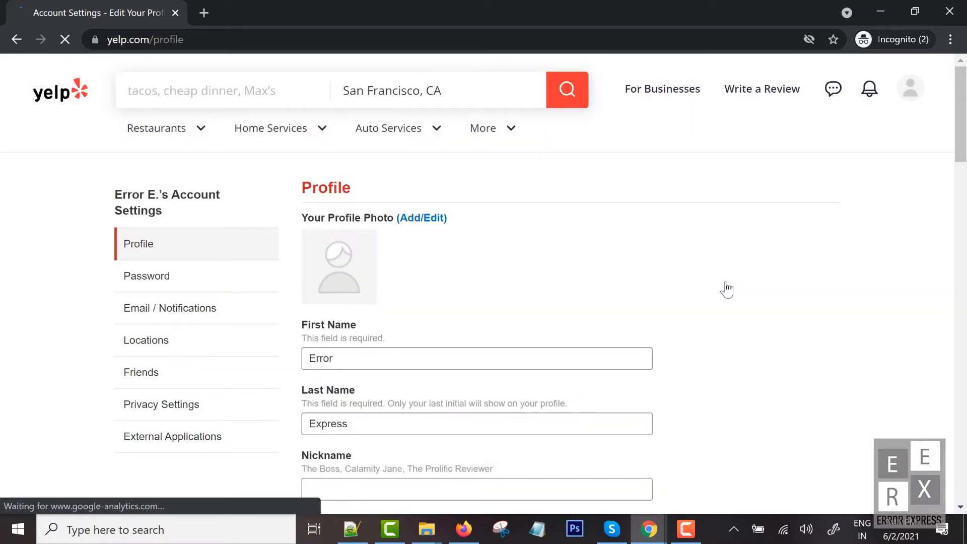
# Enter first name 'Jano', last name 'P' and nickname 'Mano' in the profile form
pyautogui.scroll(-3)
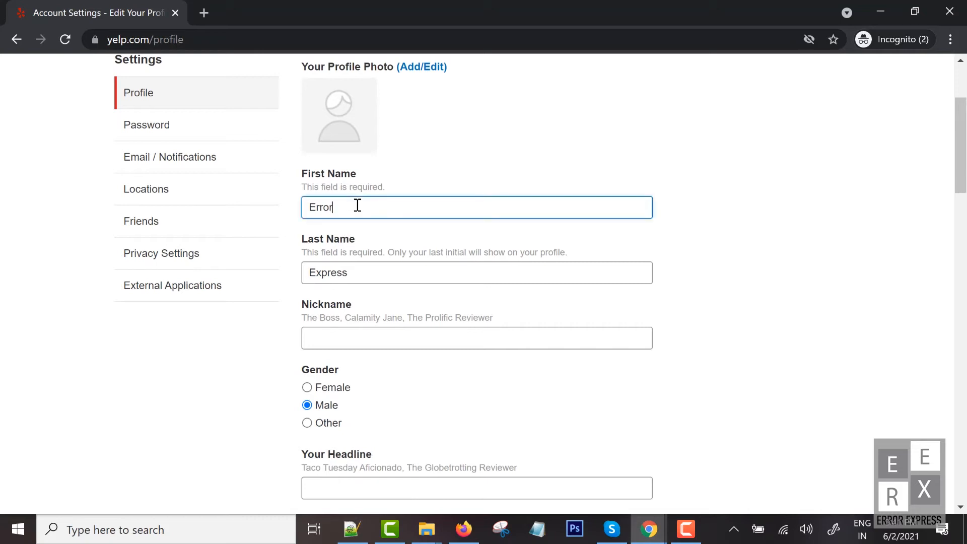
pyautogui.write('Jano')
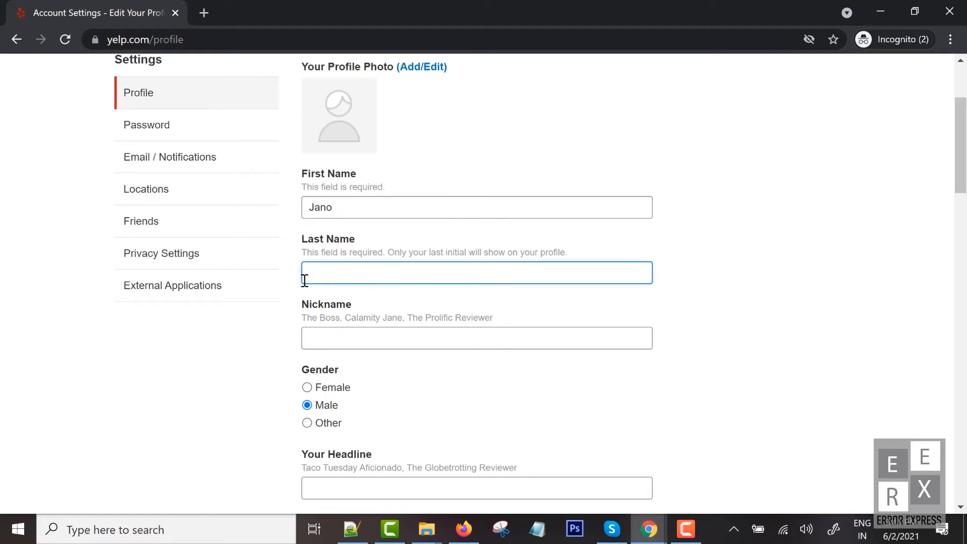
pyautogui.write('P')
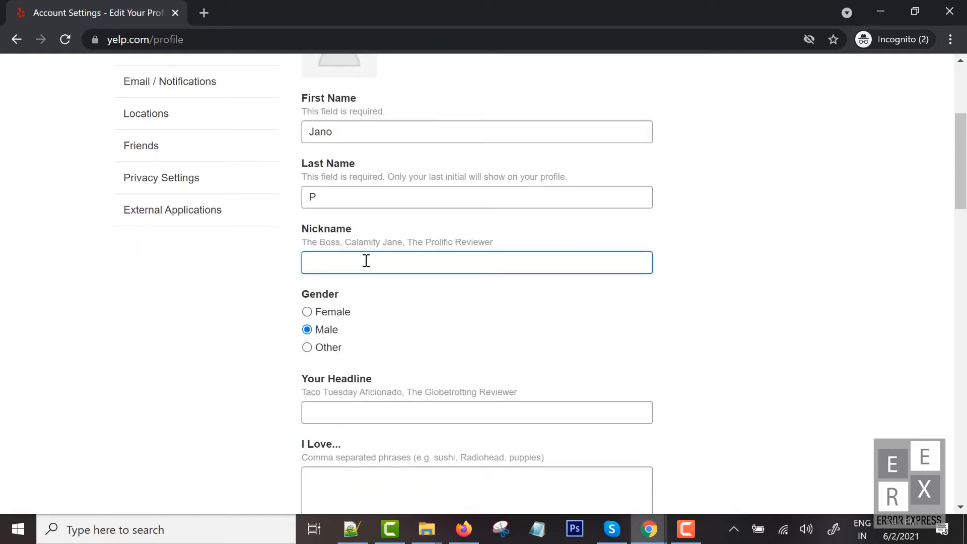
pyautogui.write('M')
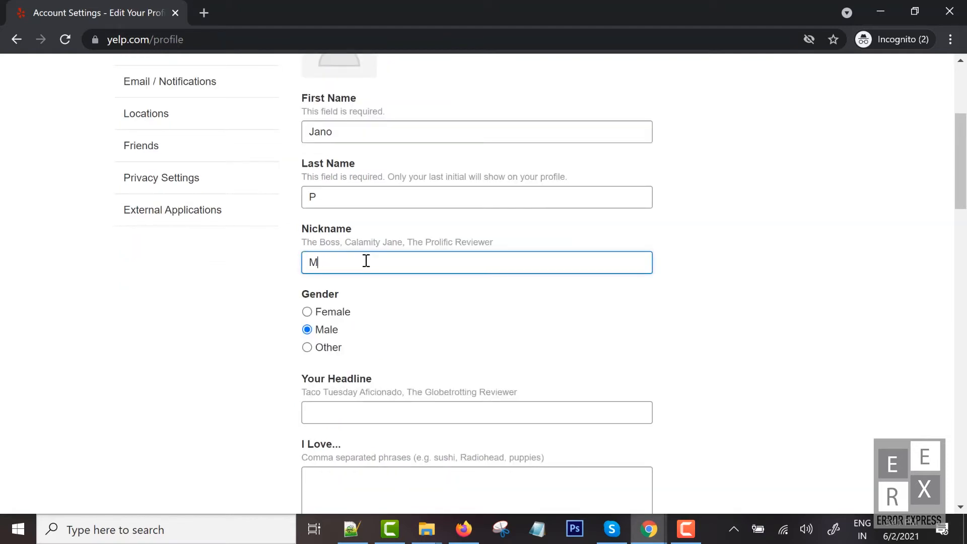
pyautogui.write('ano')
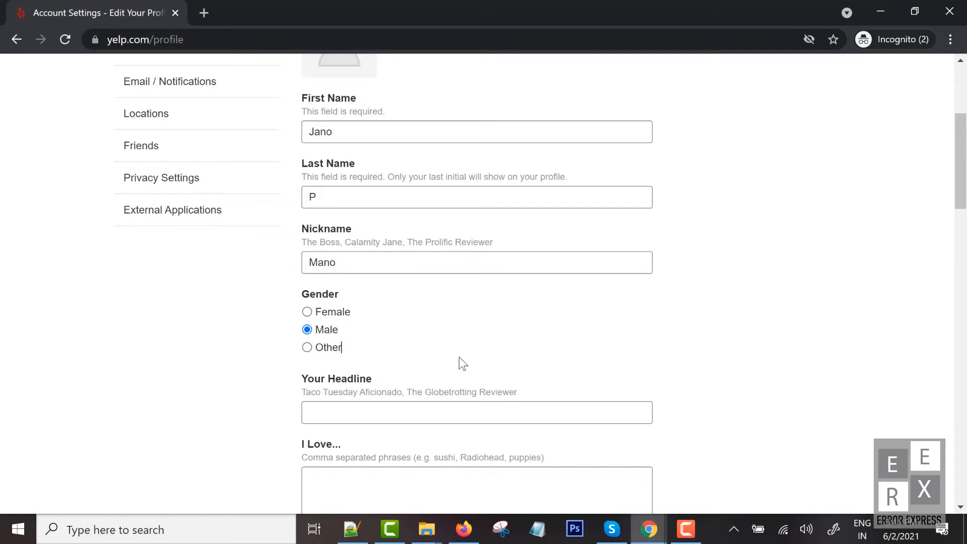
pyautogui.scroll(-3)
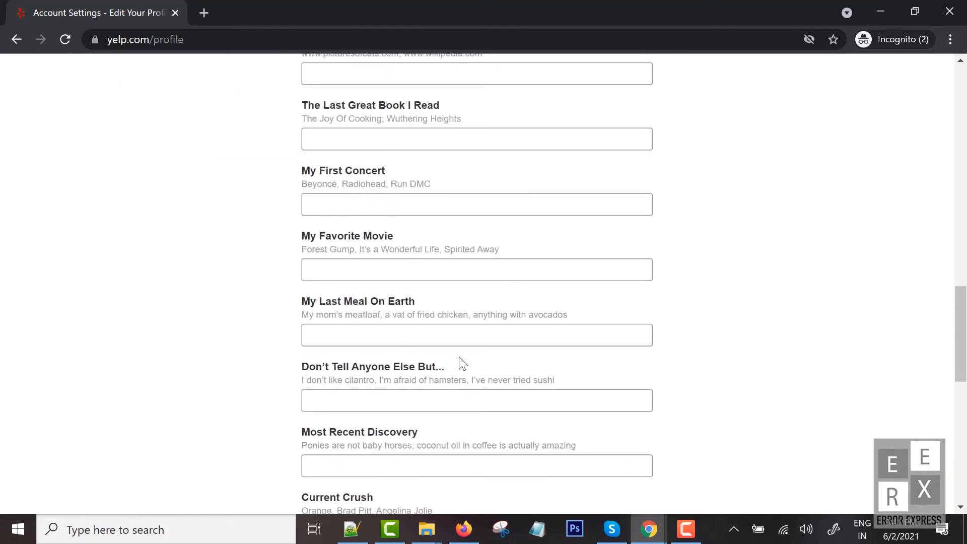
pyautogui.scroll(-3)
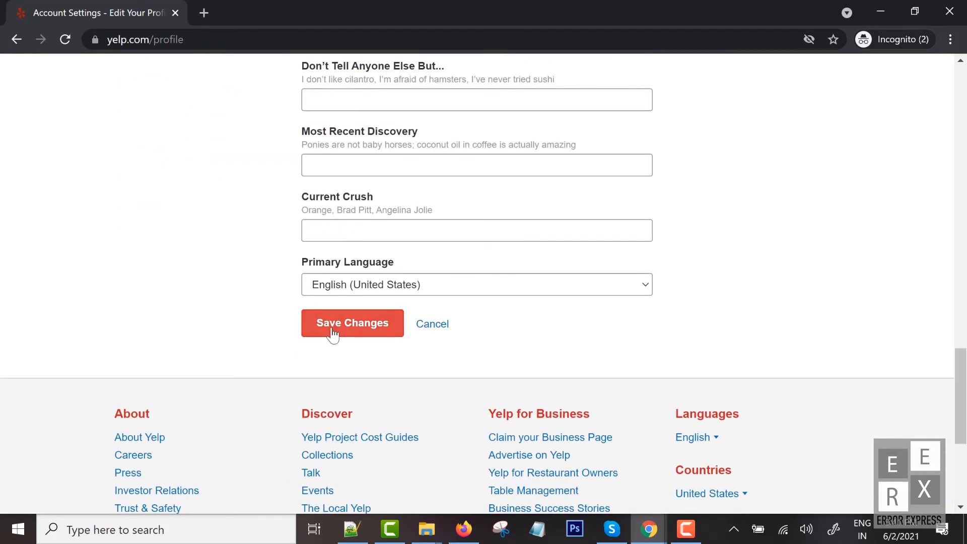
# Save the profile changes, choosing 'Change my real name' and confirming
pyautogui.click(352, 322)
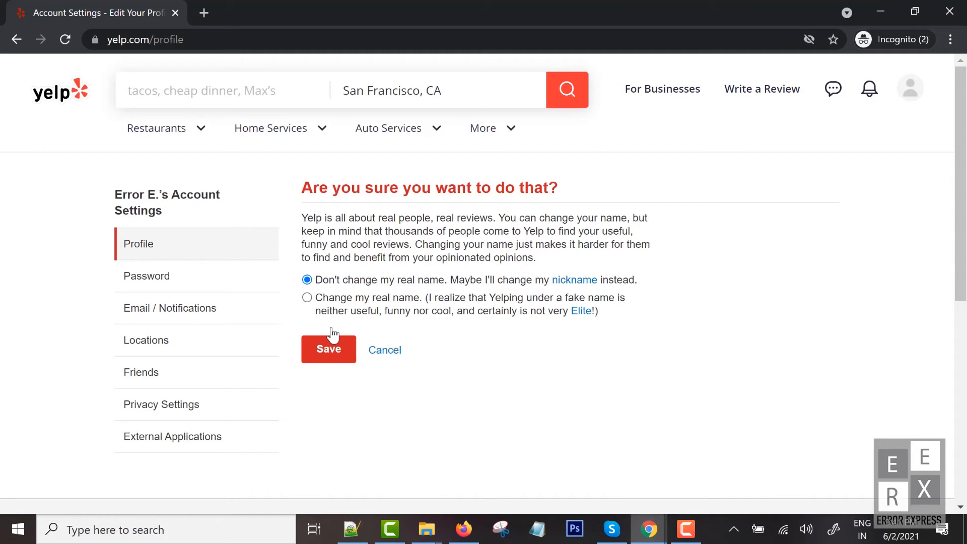
pyautogui.click(306, 311)
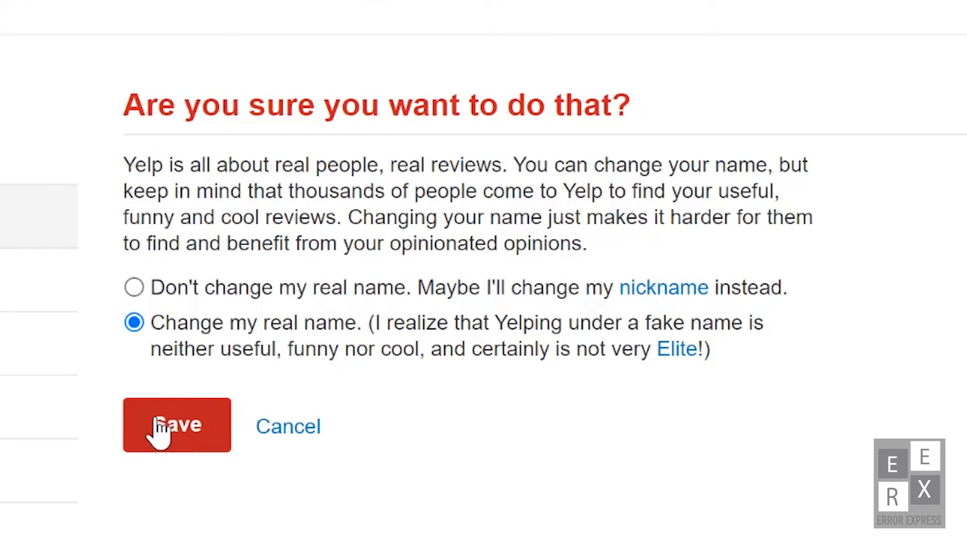
pyautogui.click(176, 425)
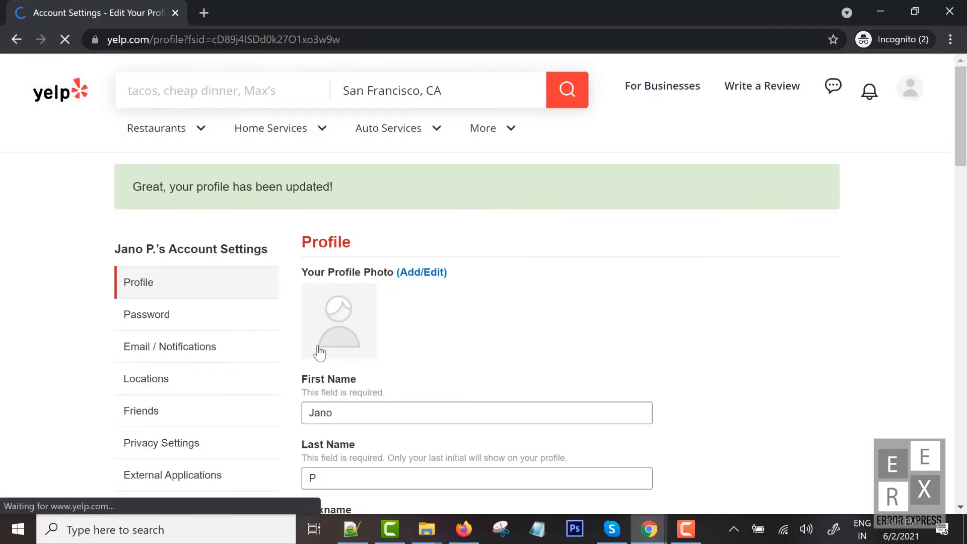
# Open About Me from the avatar menu to view Jano "Mano" P
pyautogui.click(910, 85)
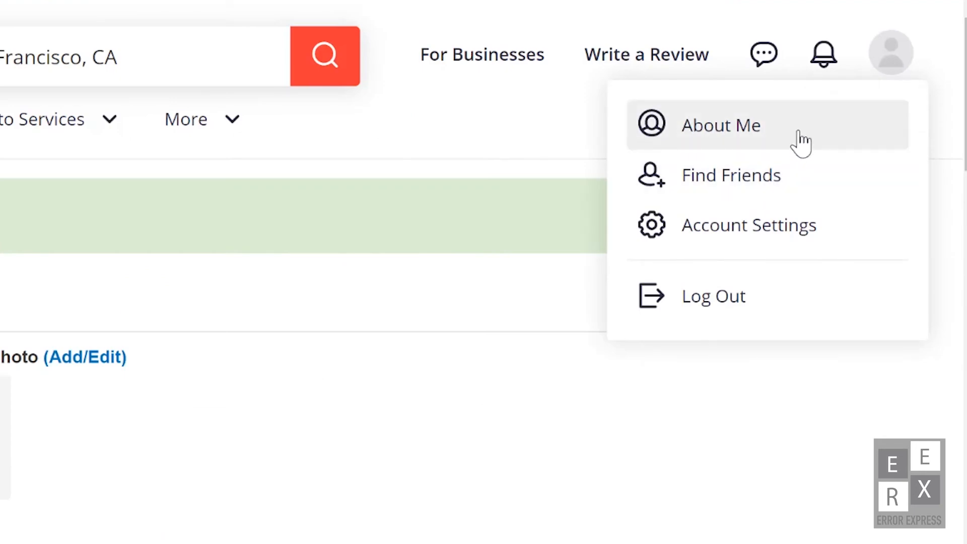
pyautogui.click(721, 126)
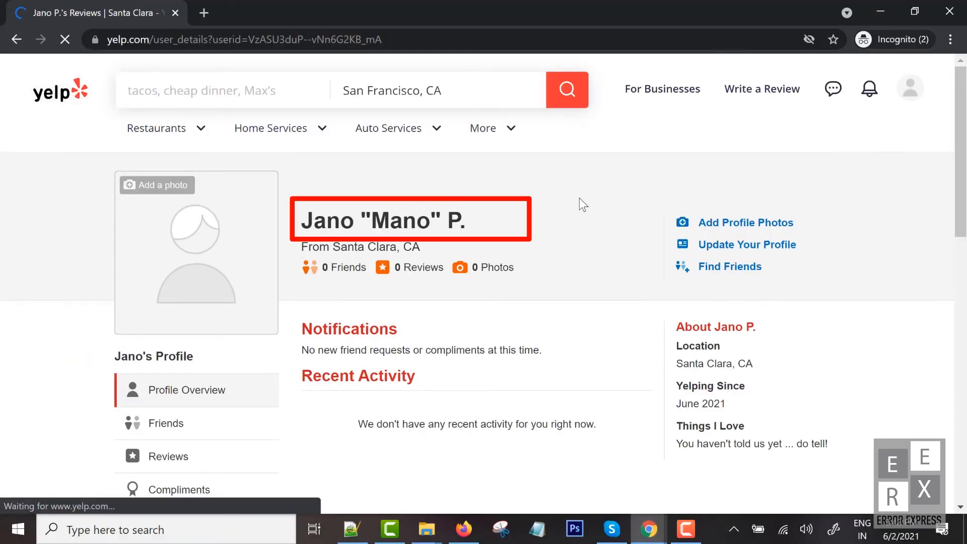